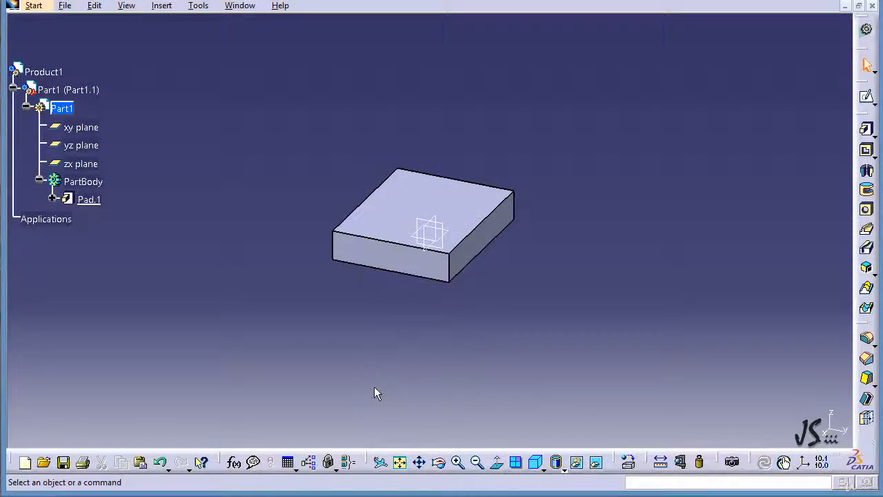
{"action": "mouse_move", "coordinate": [390, 313]}
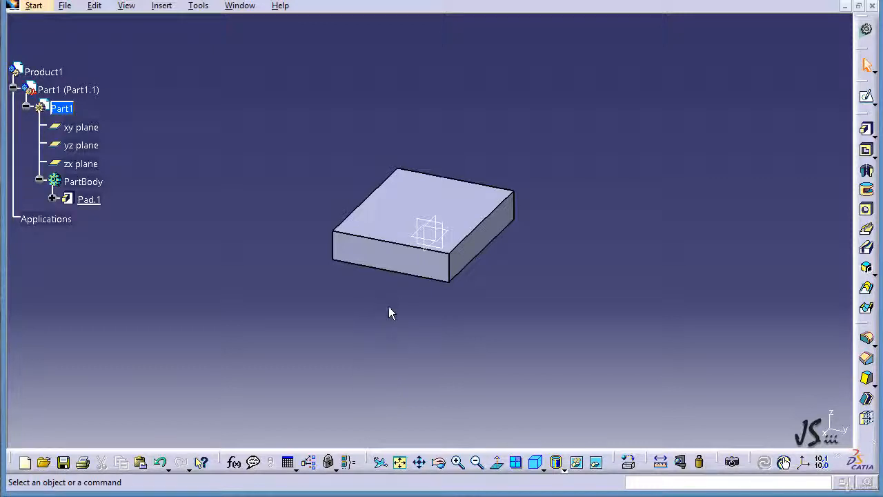
- Sketch a circle on the plate's top face near a corner and pad it into a cylinder boss
{"action": "left_click", "coordinate": [441, 273]}
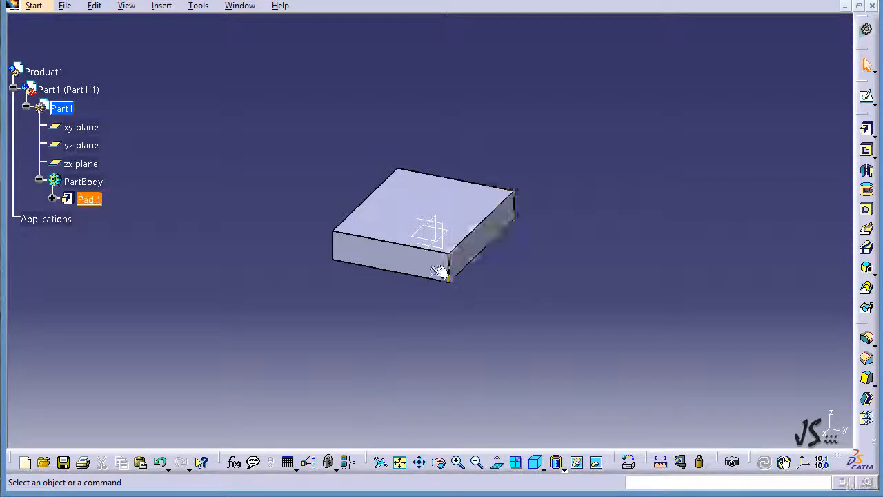
{"action": "mouse_move", "coordinate": [435, 286]}
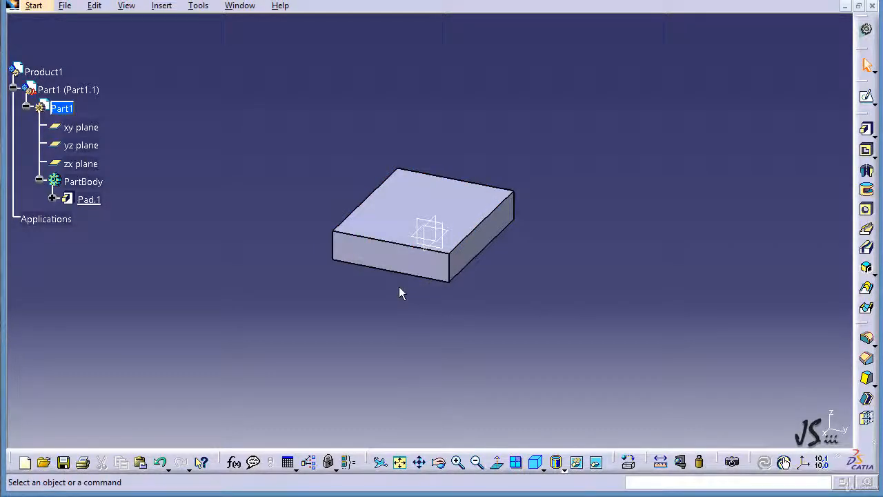
{"action": "mouse_move", "coordinate": [393, 269]}
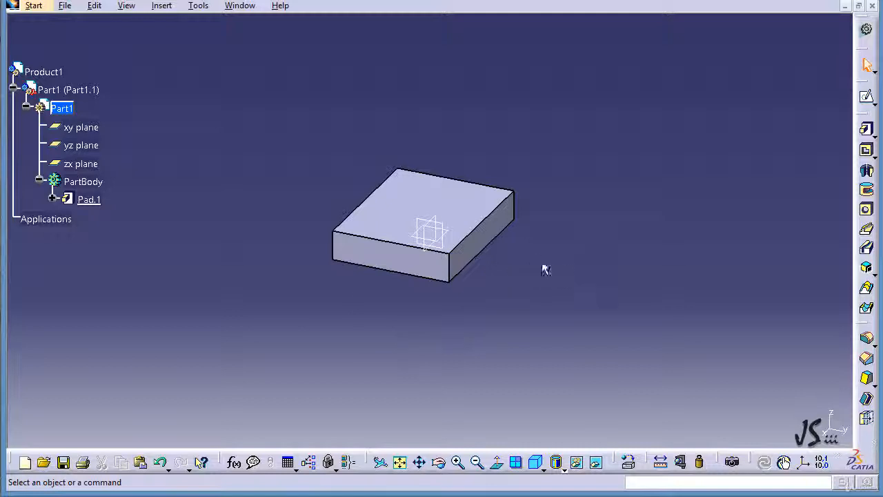
{"action": "left_click", "coordinate": [424, 214]}
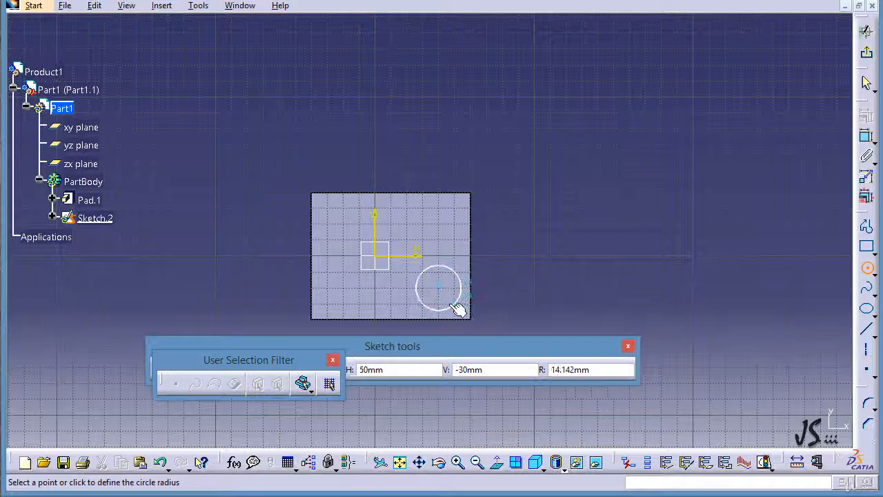
{"action": "left_click", "coordinate": [439, 289]}
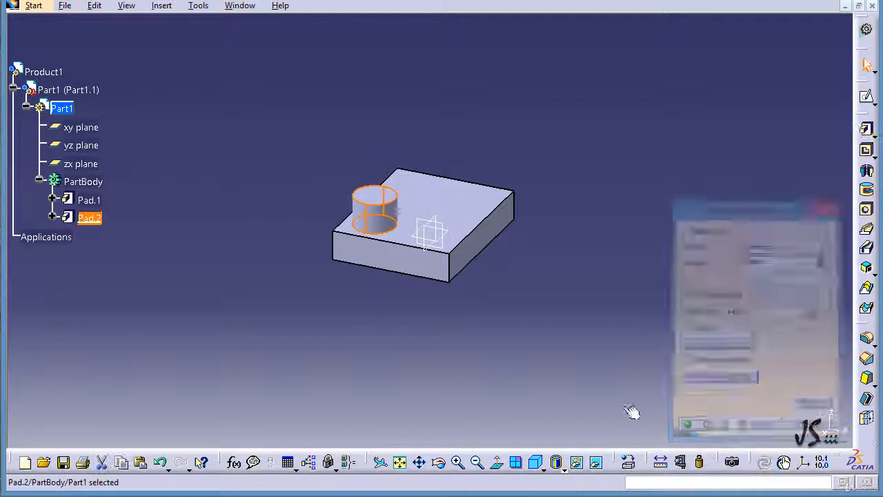
{"action": "left_click", "coordinate": [479, 338]}
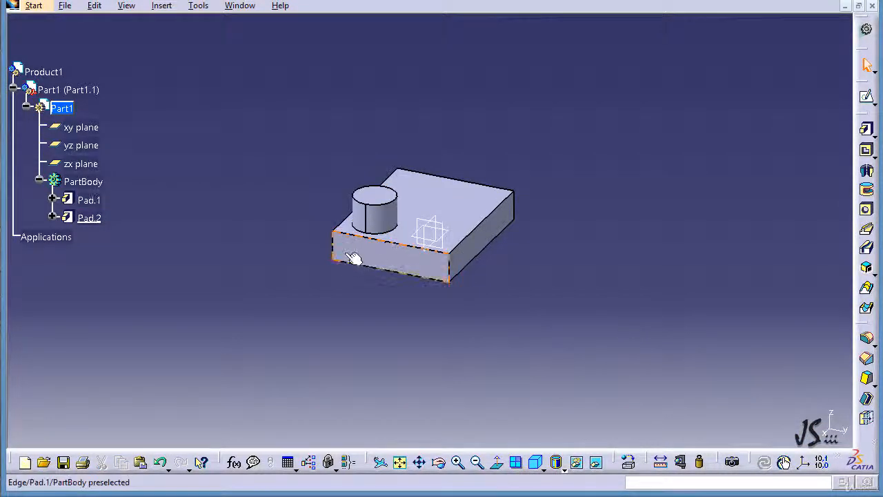
{"action": "mouse_move", "coordinate": [424, 309]}
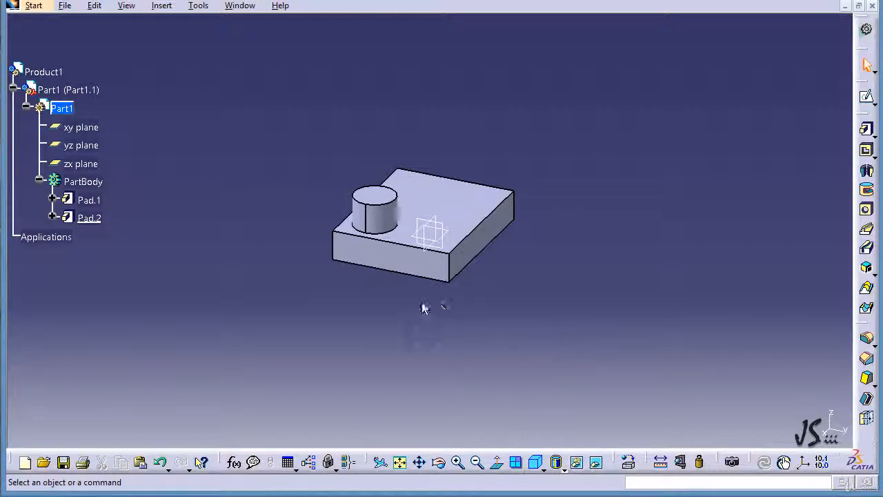
{"action": "mouse_move", "coordinate": [496, 266]}
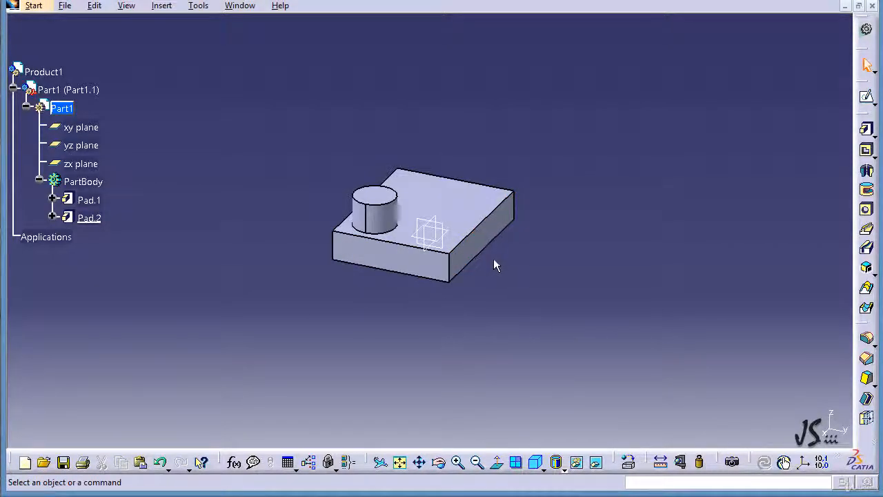
{"action": "mouse_move", "coordinate": [483, 247]}
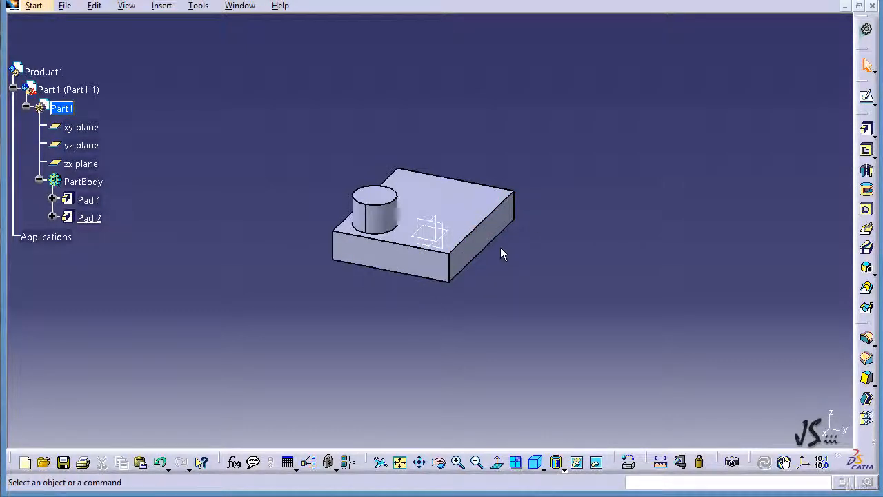
{"action": "mouse_move", "coordinate": [150, 19]}
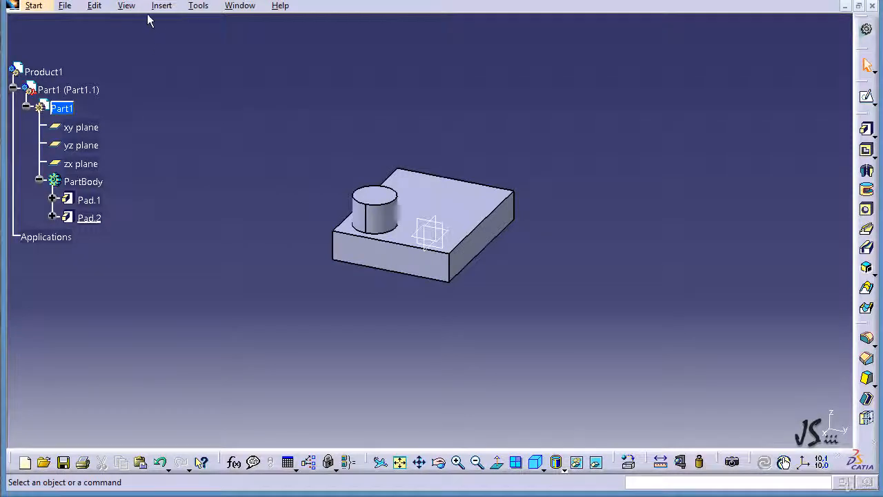
- Apply a Symmetry transformation to the body about the plate's side face, keeping specifications
{"action": "left_click", "coordinate": [162, 6]}
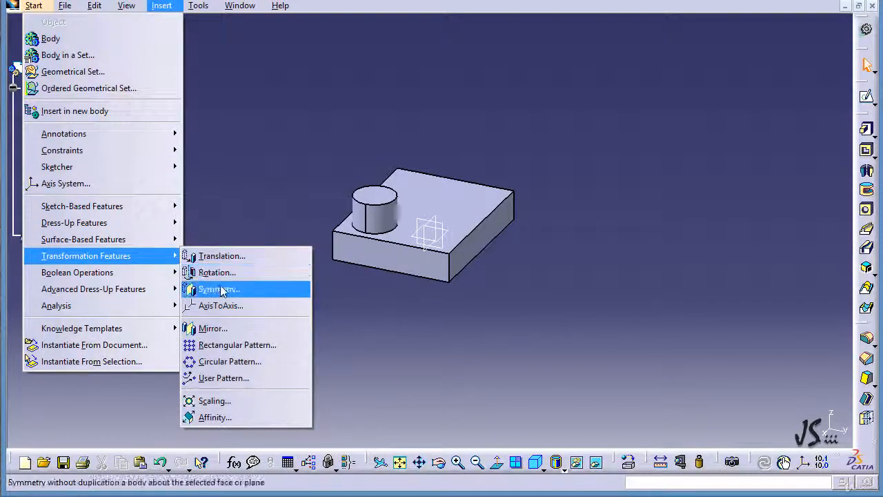
{"action": "left_click", "coordinate": [217, 289]}
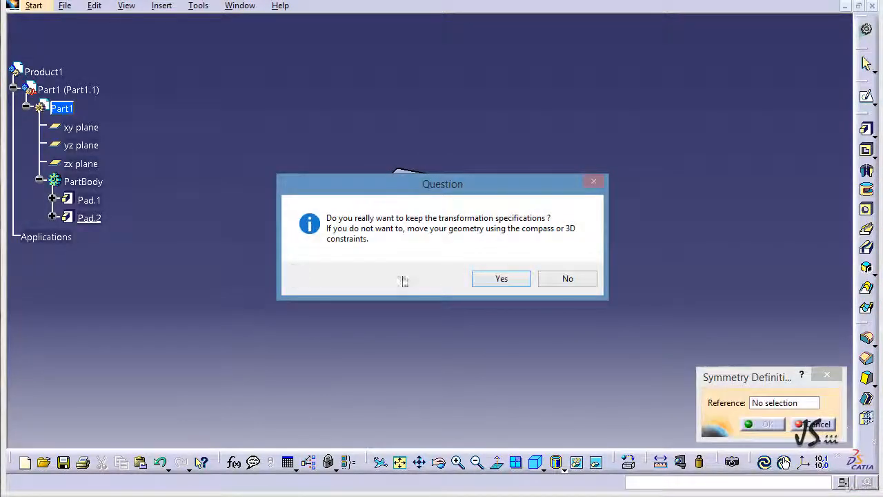
{"action": "left_click", "coordinate": [501, 278]}
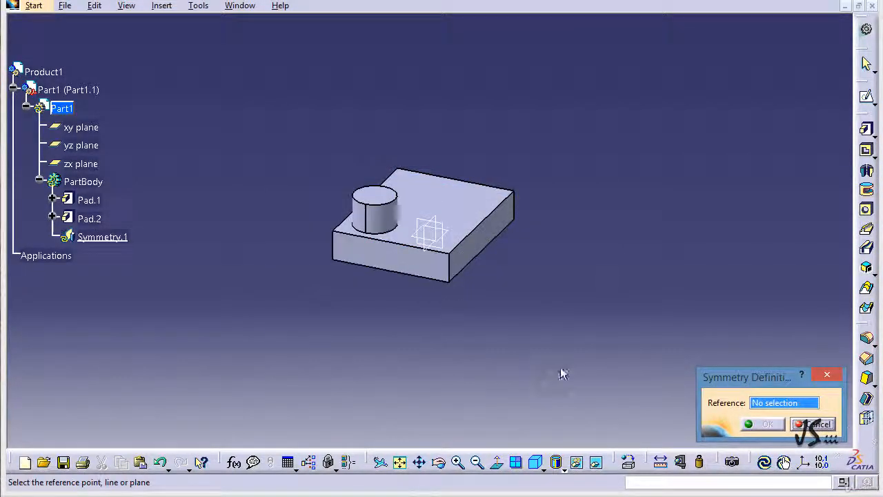
{"action": "mouse_move", "coordinate": [483, 259]}
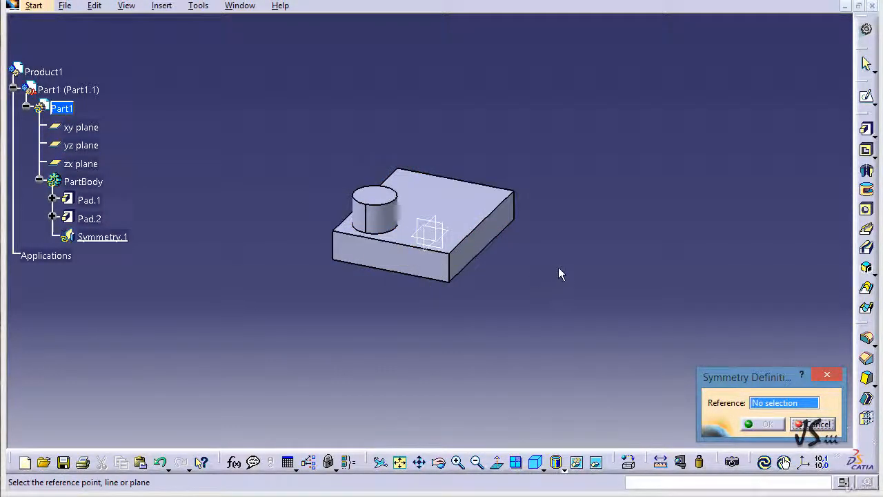
{"action": "mouse_move", "coordinate": [507, 252]}
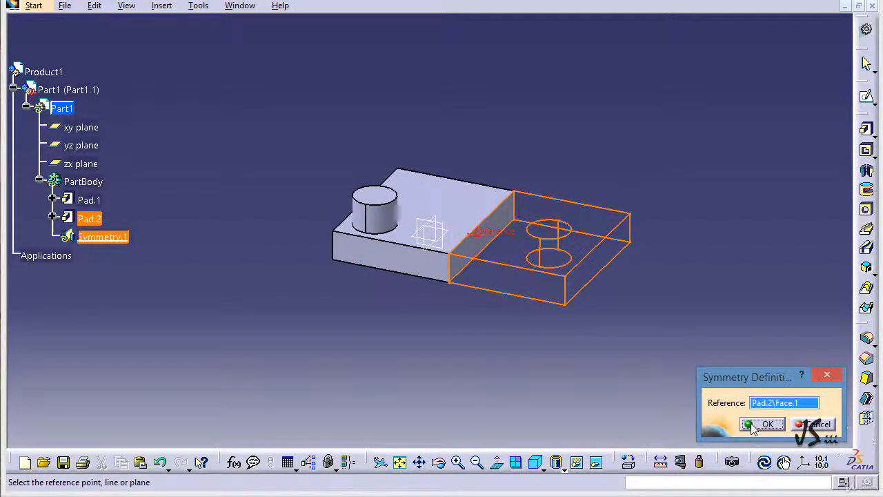
{"action": "left_click", "coordinate": [768, 424]}
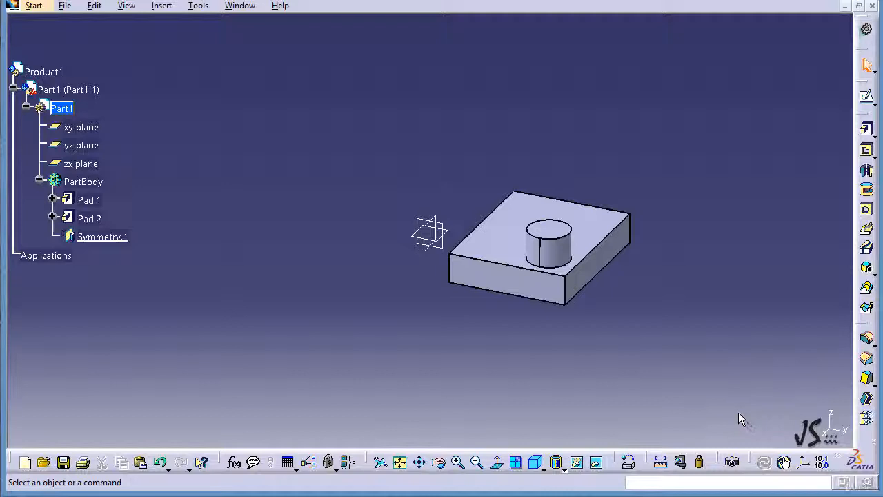
{"action": "mouse_move", "coordinate": [351, 267]}
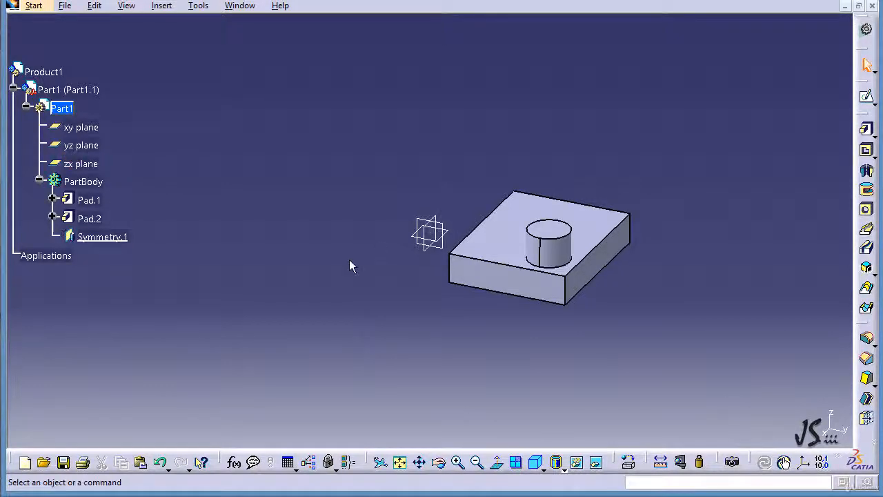
{"action": "mouse_move", "coordinate": [347, 274]}
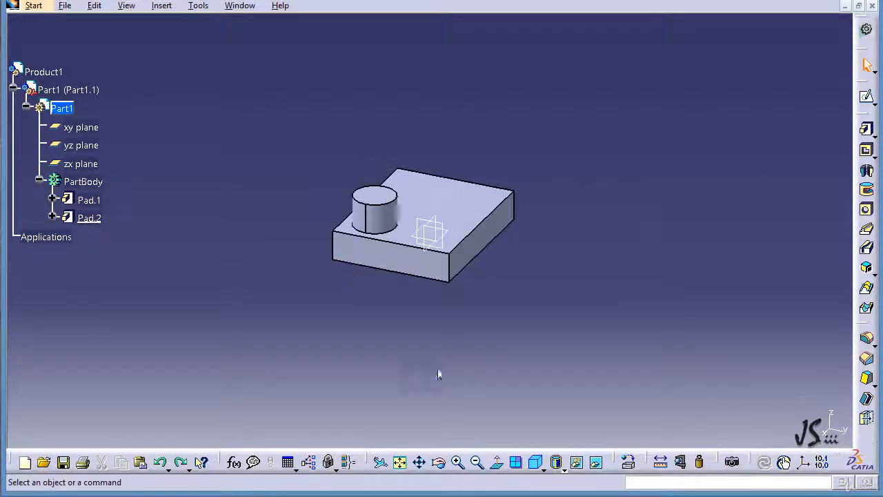
- Show the Insert > Transformation Features submenu
{"action": "left_click", "coordinate": [162, 6]}
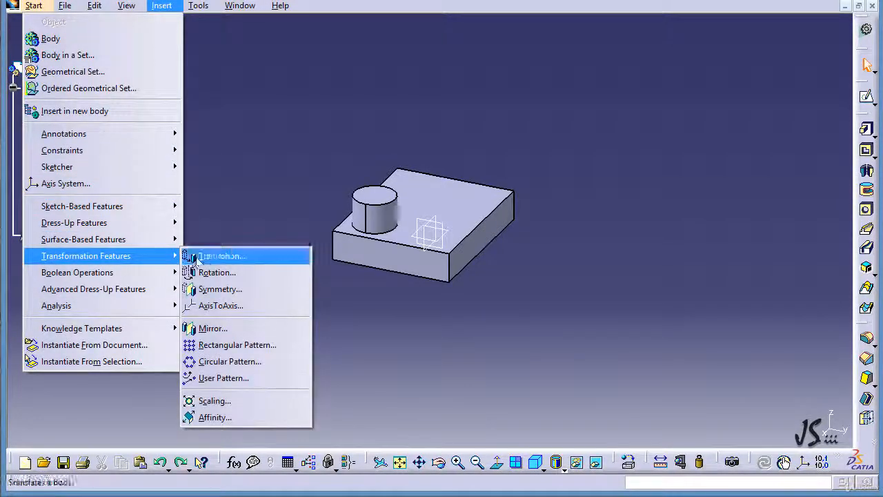
- Start a Mirror feature and browse the mirroring plane choices without picking one
{"action": "left_click", "coordinate": [212, 328]}
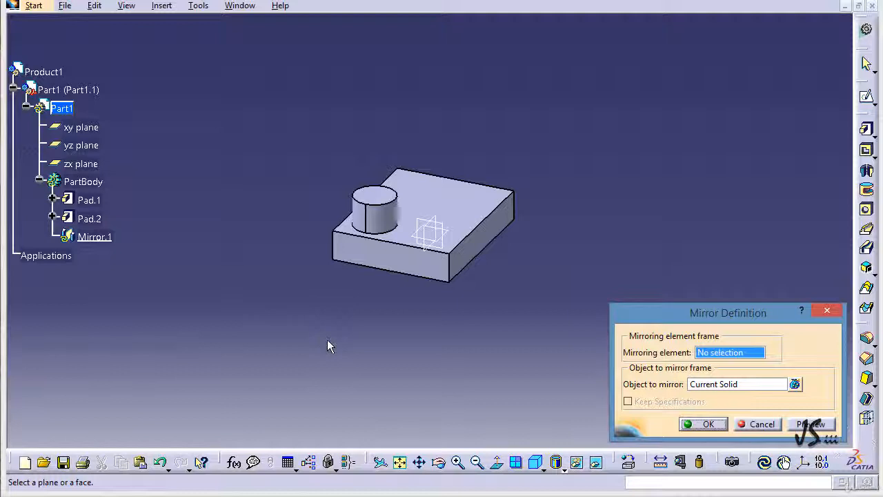
{"action": "mouse_move", "coordinate": [267, 170]}
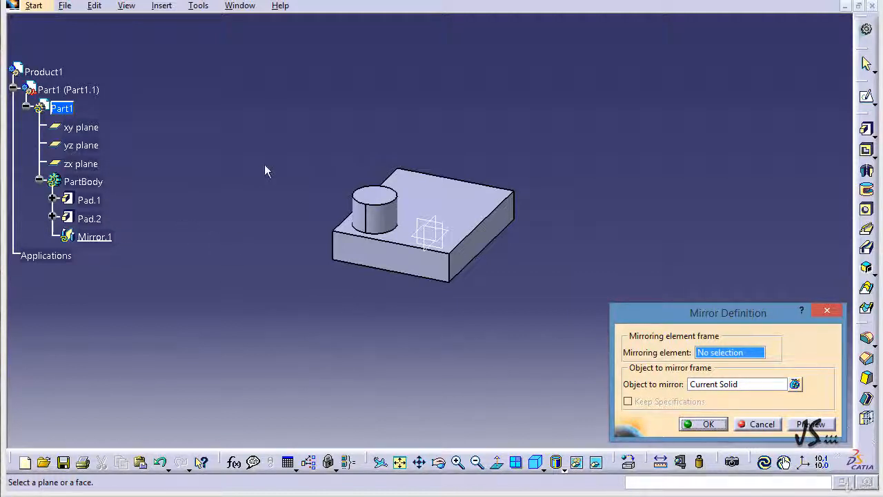
{"action": "mouse_move", "coordinate": [350, 284]}
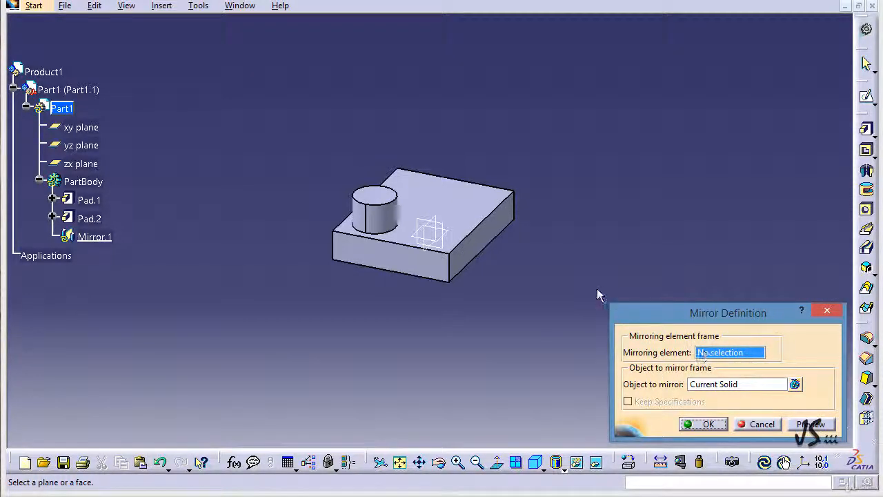
{"action": "mouse_move", "coordinate": [503, 234]}
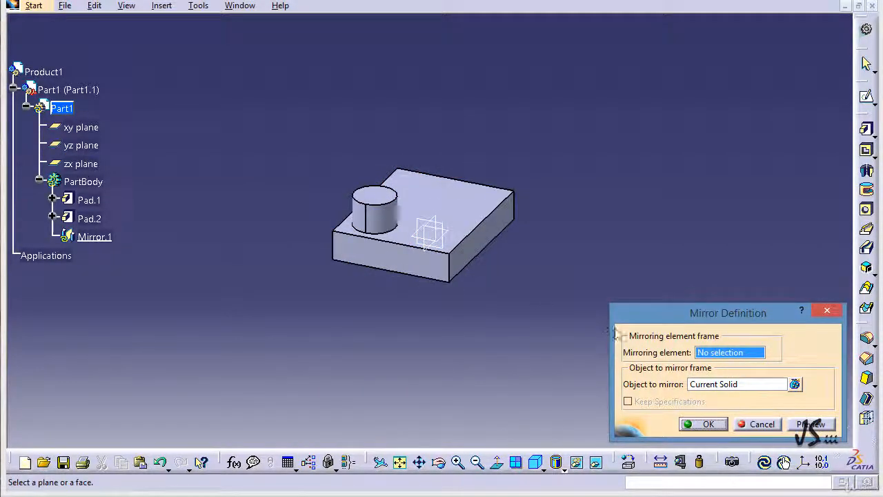
{"action": "left_click", "coordinate": [730, 352]}
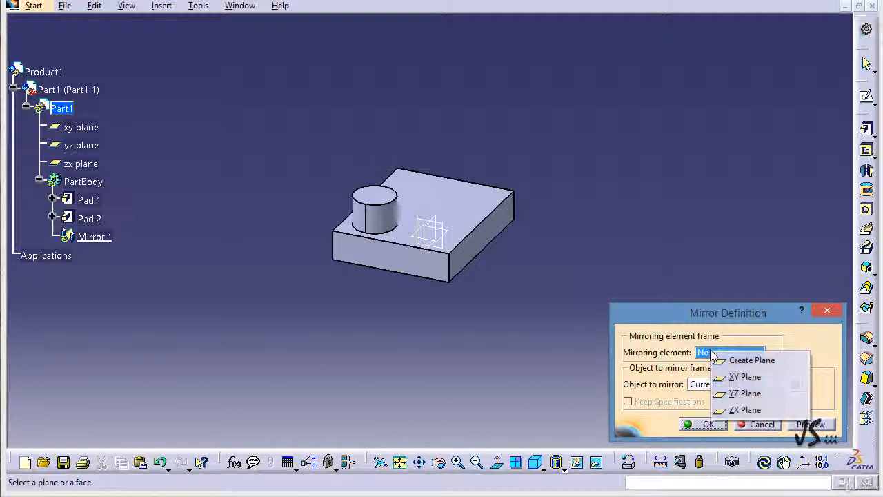
{"action": "mouse_move", "coordinate": [752, 360]}
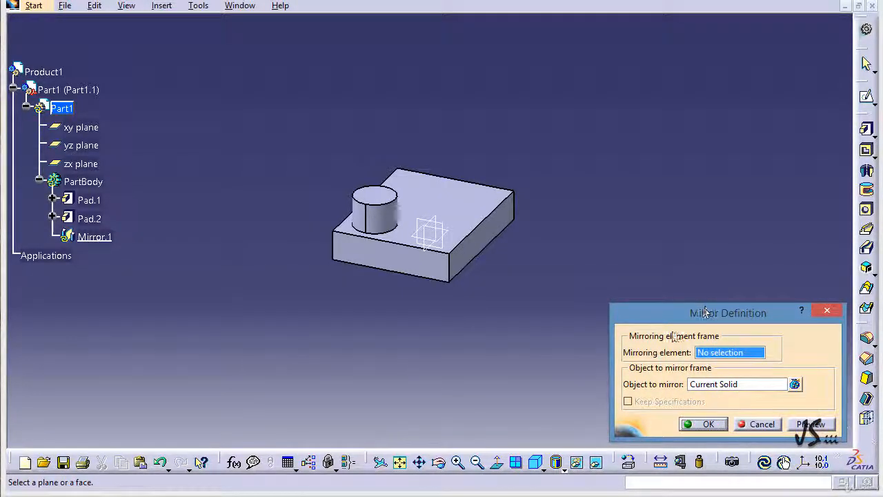
{"action": "mouse_move", "coordinate": [483, 238]}
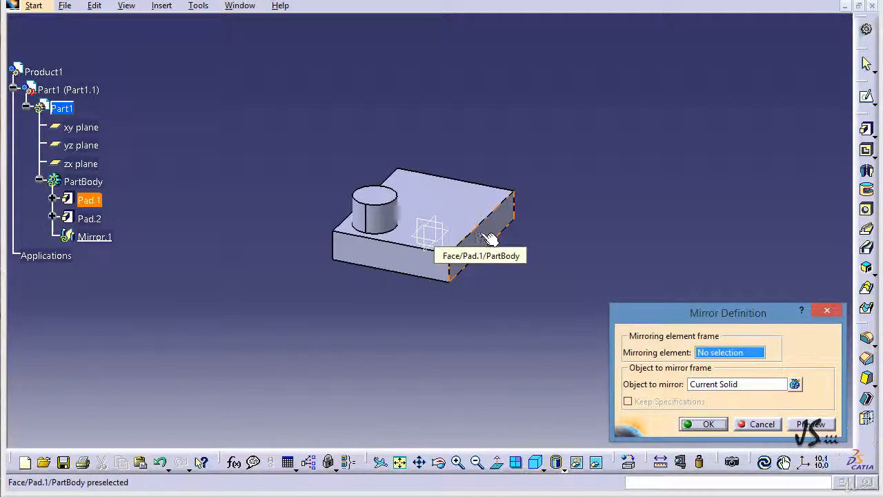
{"action": "mouse_move", "coordinate": [490, 276]}
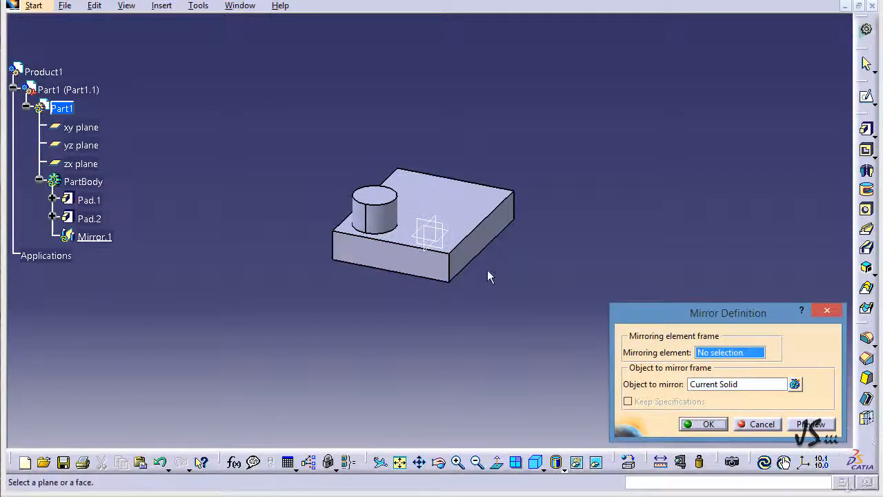
{"action": "mouse_move", "coordinate": [546, 260]}
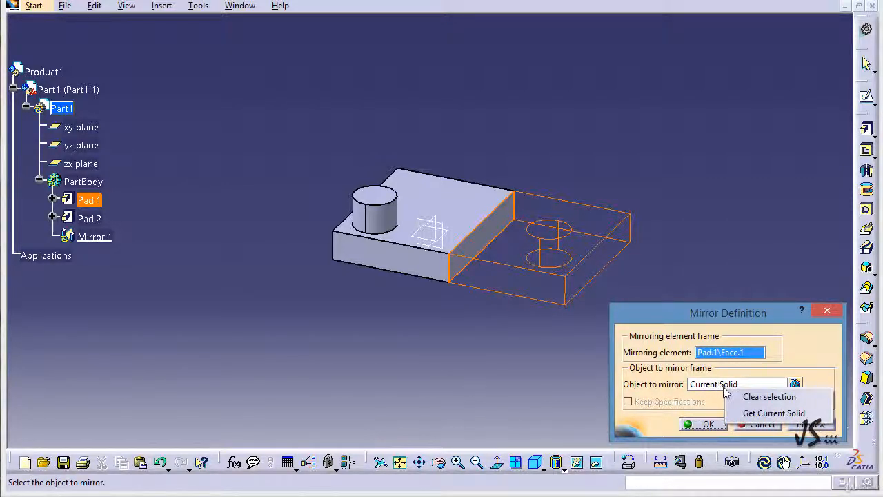
- Mirror across the plate's side face, with Pad.1 and Pad.2 as objects instead of the whole solid
{"action": "left_click", "coordinate": [769, 396]}
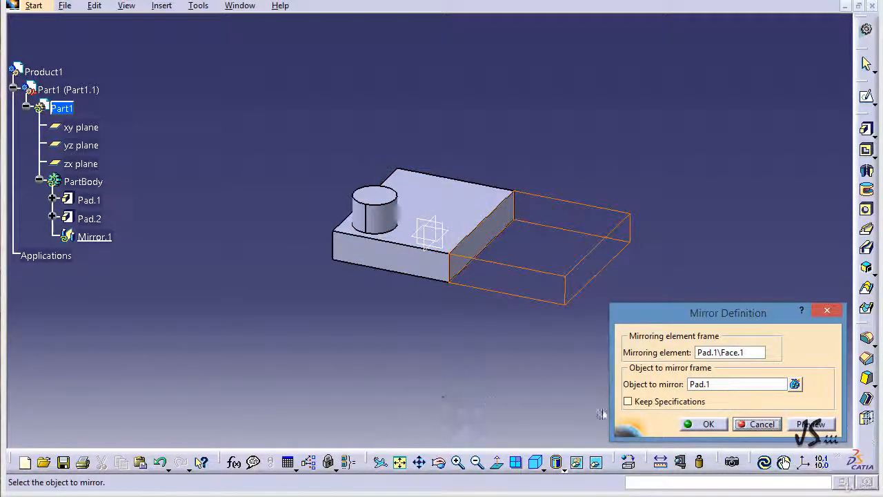
{"action": "mouse_move", "coordinate": [345, 280]}
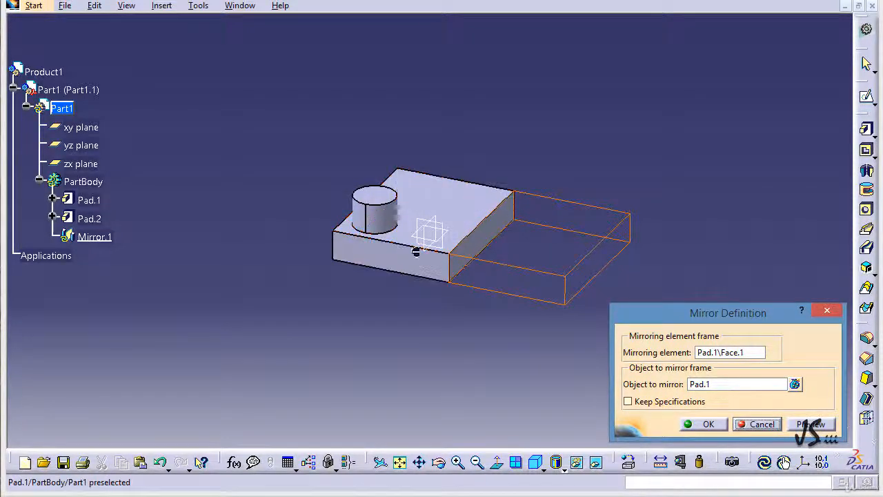
{"action": "left_click", "coordinate": [89, 219]}
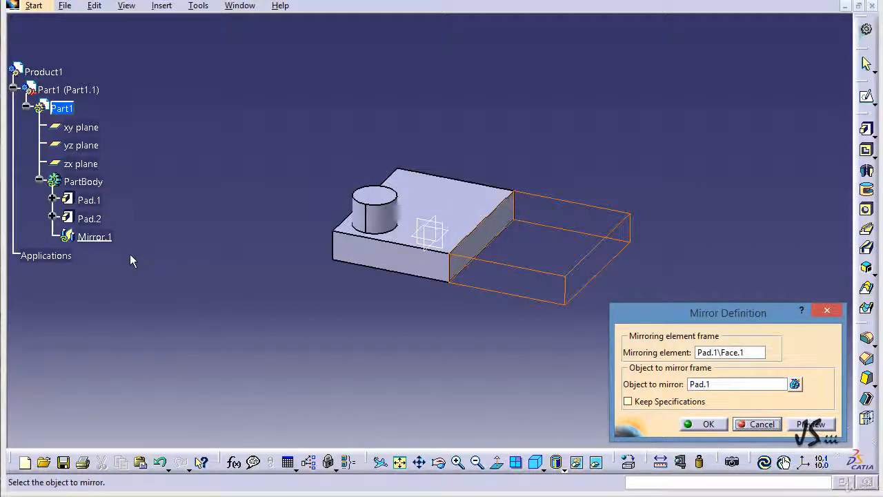
{"action": "left_click", "coordinate": [88, 218]}
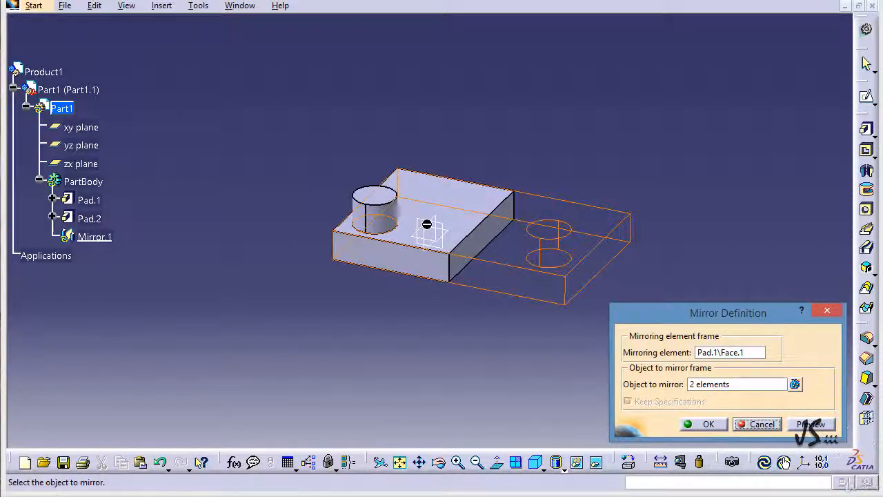
{"action": "mouse_move", "coordinate": [449, 359]}
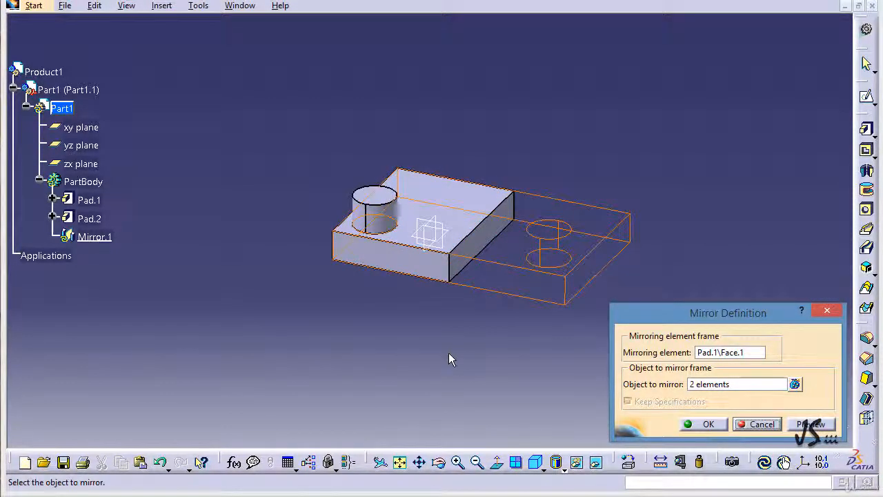
- Confirm the mirror of Pad.1 and Pad.2, doubling the plate with a boss at each end
{"action": "right_click", "coordinate": [737, 383]}
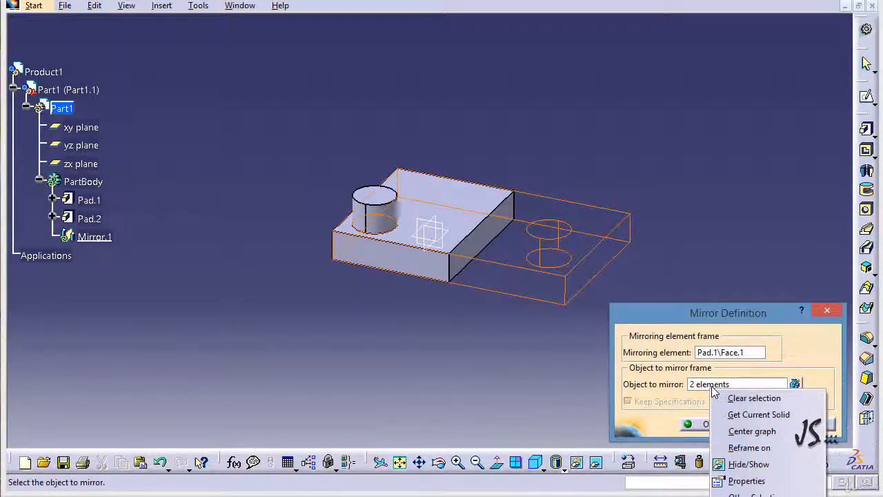
{"action": "mouse_move", "coordinate": [436, 325]}
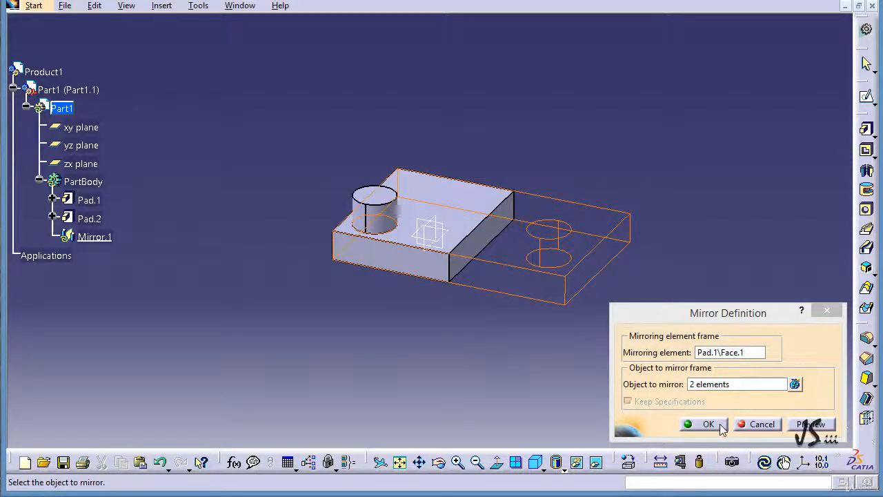
{"action": "left_click", "coordinate": [708, 424]}
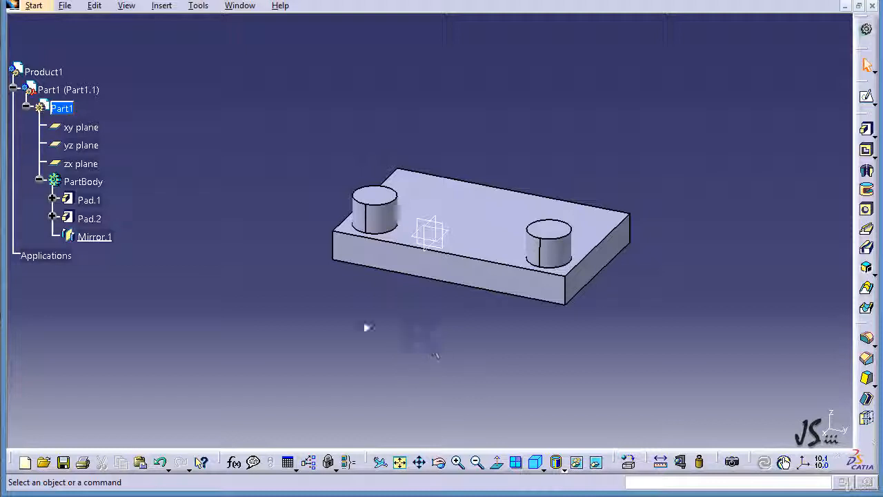
{"action": "mouse_move", "coordinate": [507, 336]}
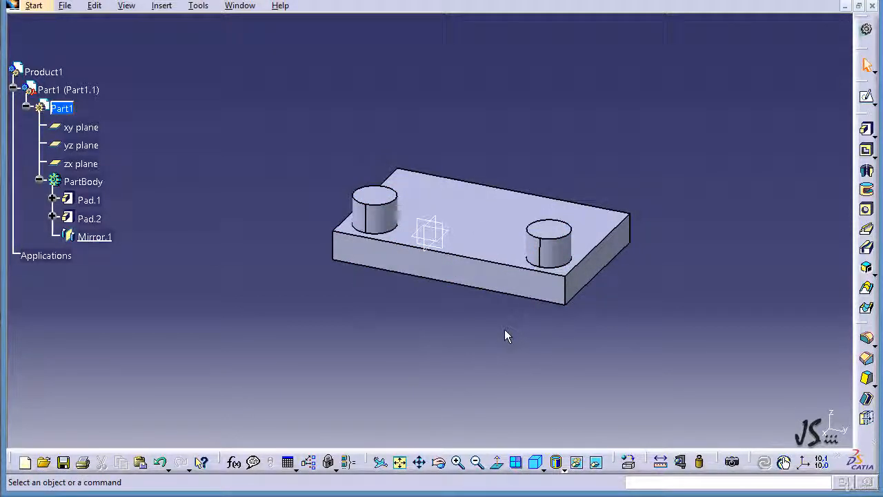